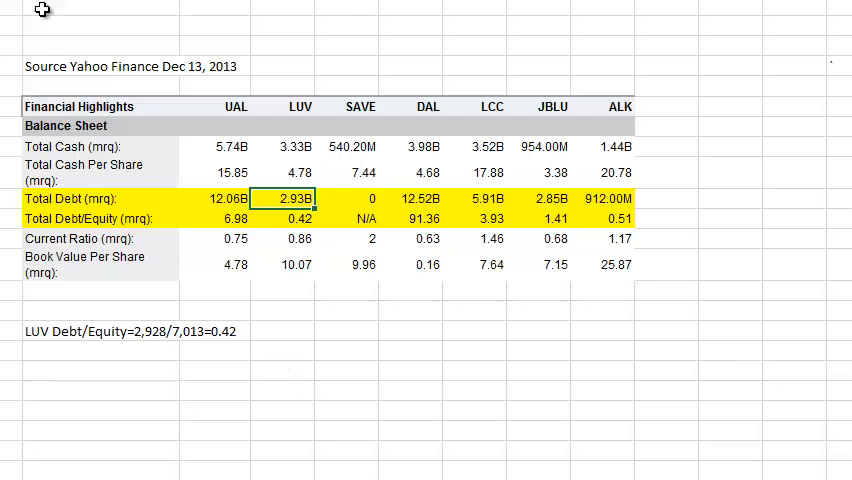
mouse_move(86, 46)
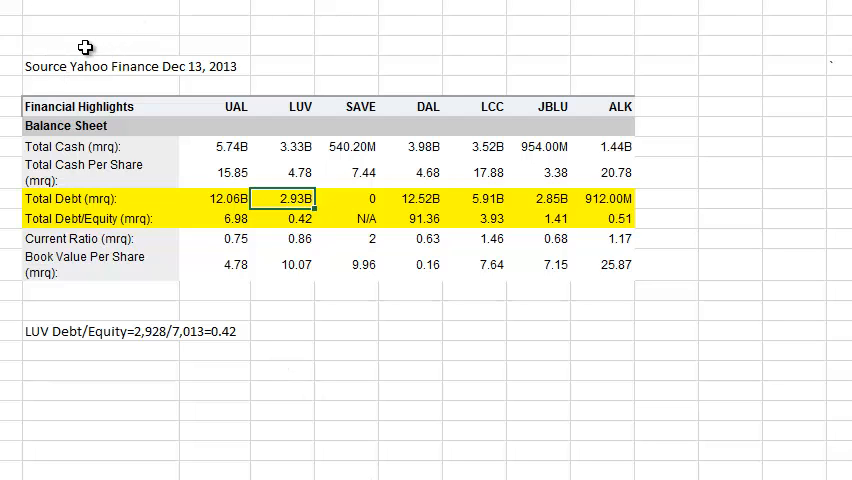
mouse_move(100, 66)
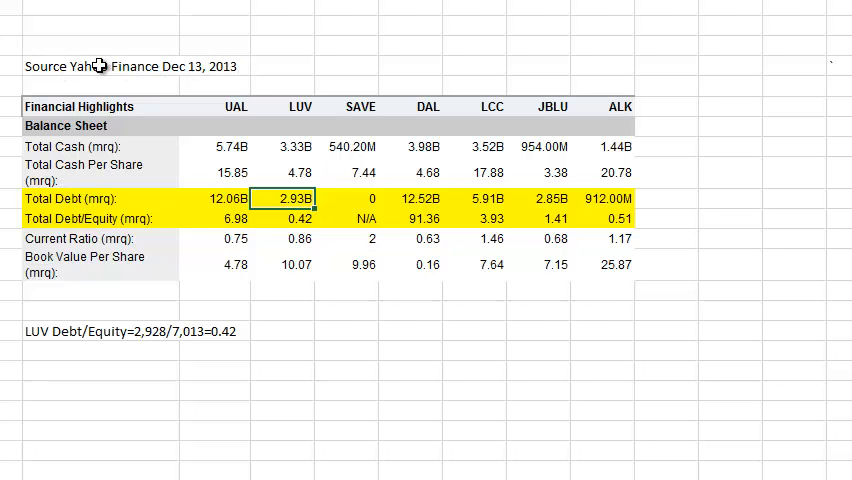
mouse_move(492, 208)
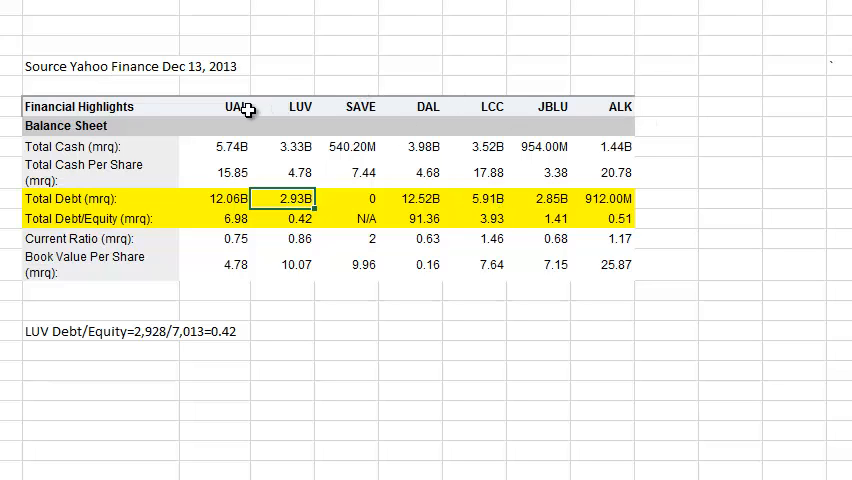
mouse_move(596, 104)
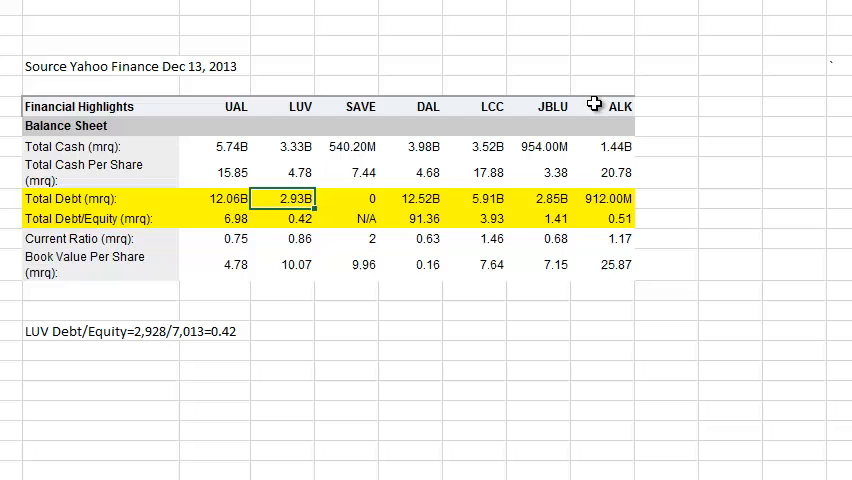
mouse_move(596, 106)
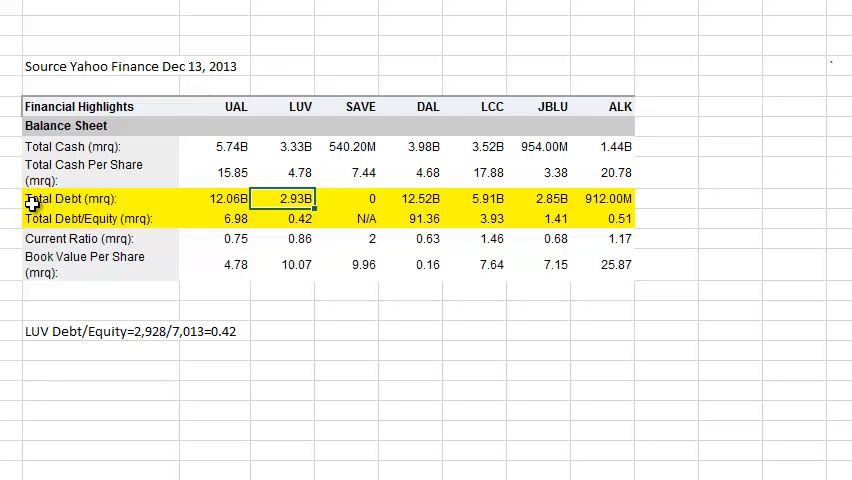
mouse_move(80, 204)
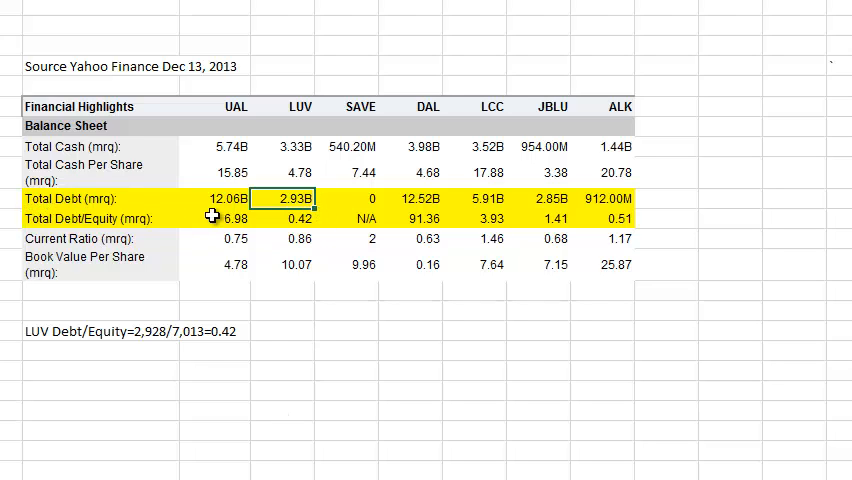
click(224, 198)
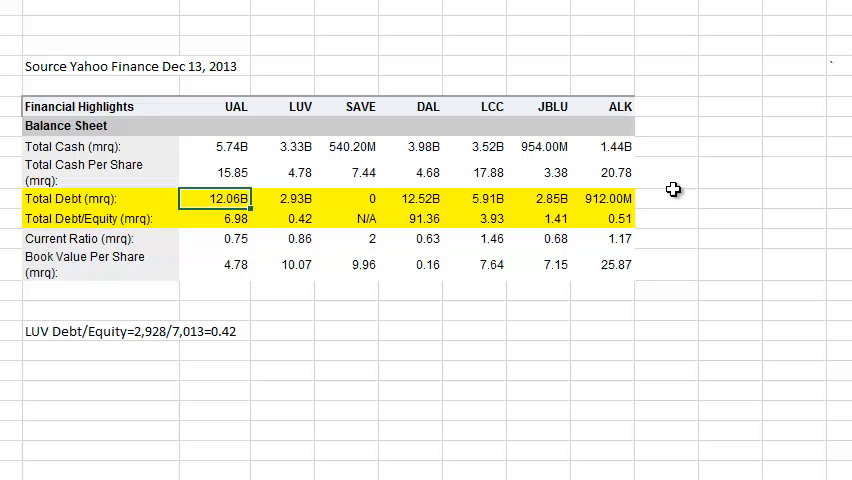
click(96, 218)
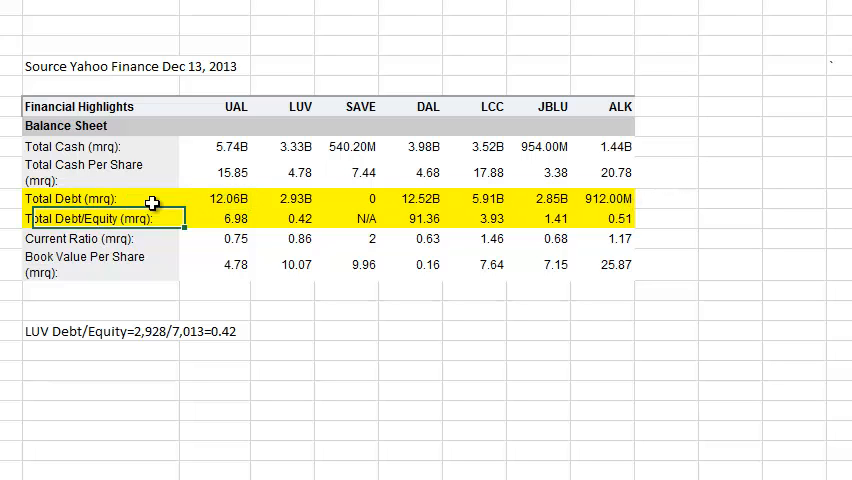
click(668, 352)
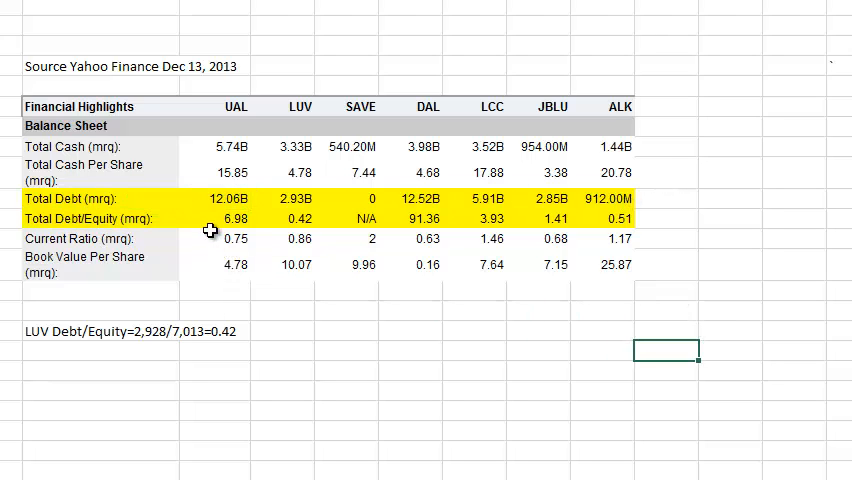
mouse_move(290, 198)
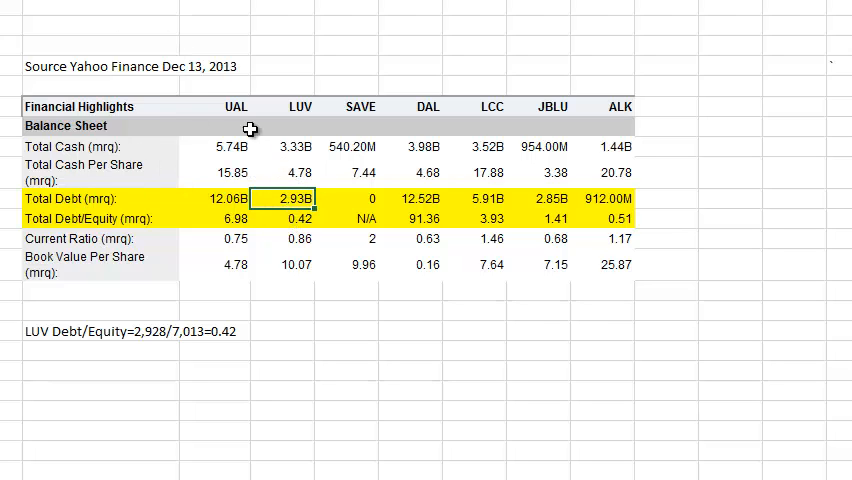
mouse_move(58, 198)
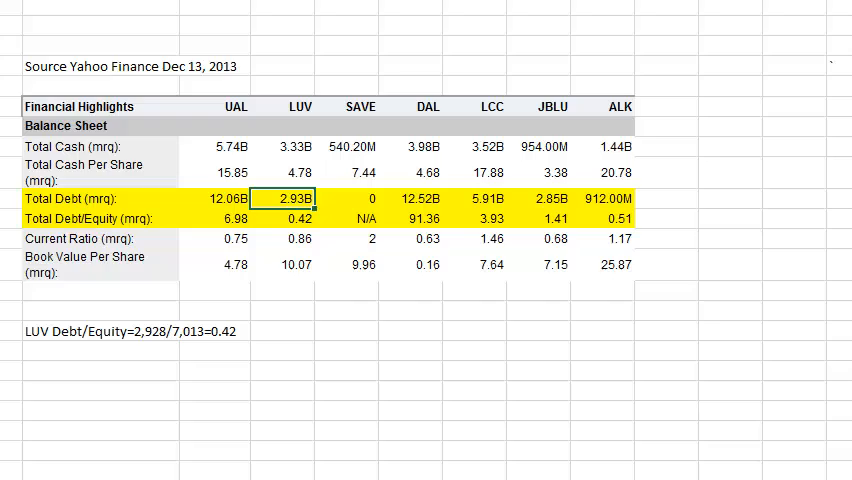
mouse_move(332, 200)
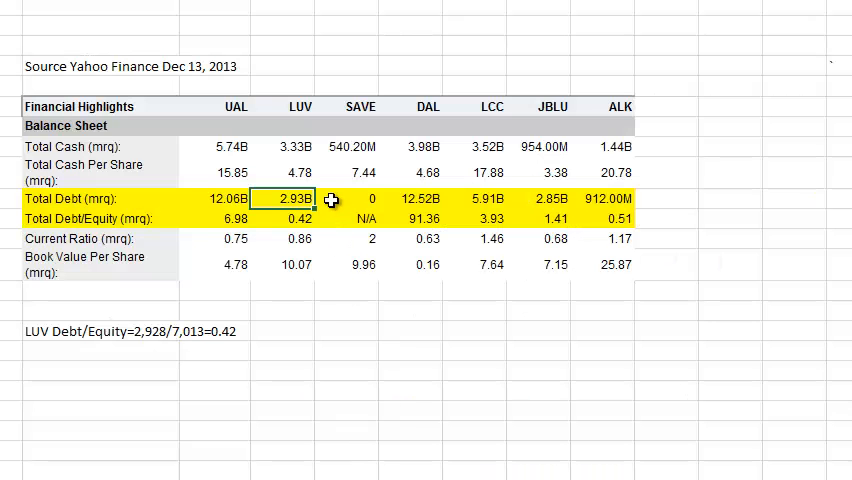
mouse_move(284, 264)
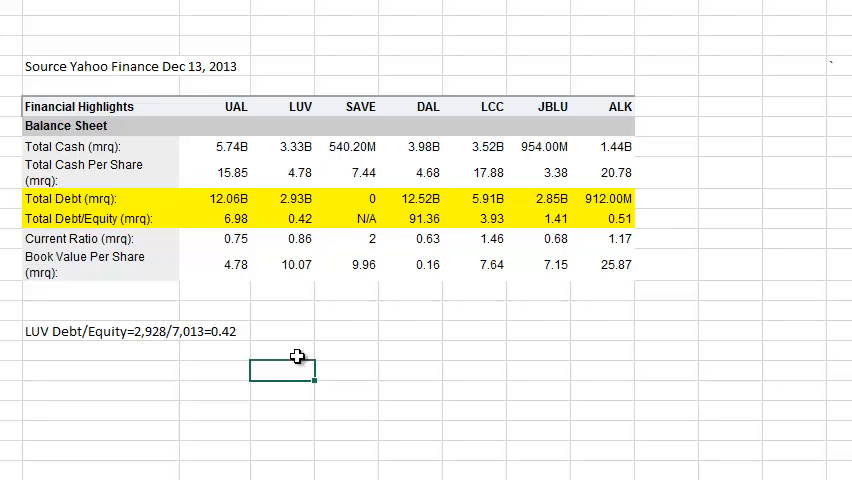
mouse_move(290, 196)
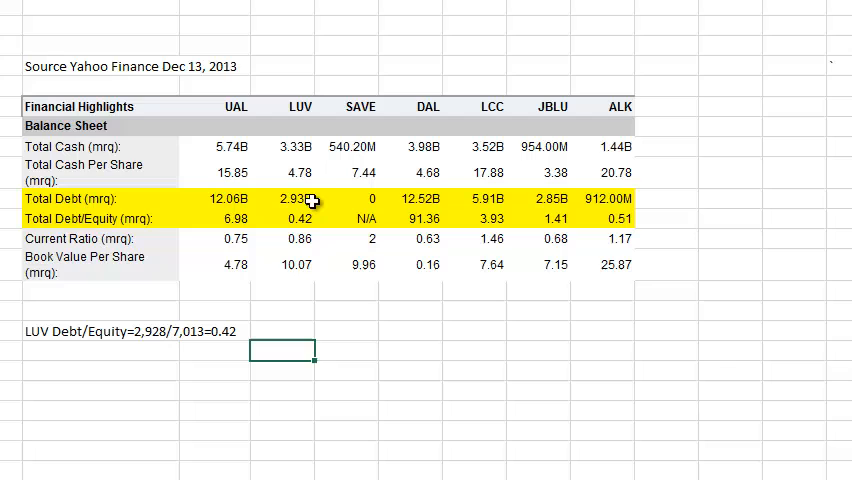
mouse_move(456, 188)
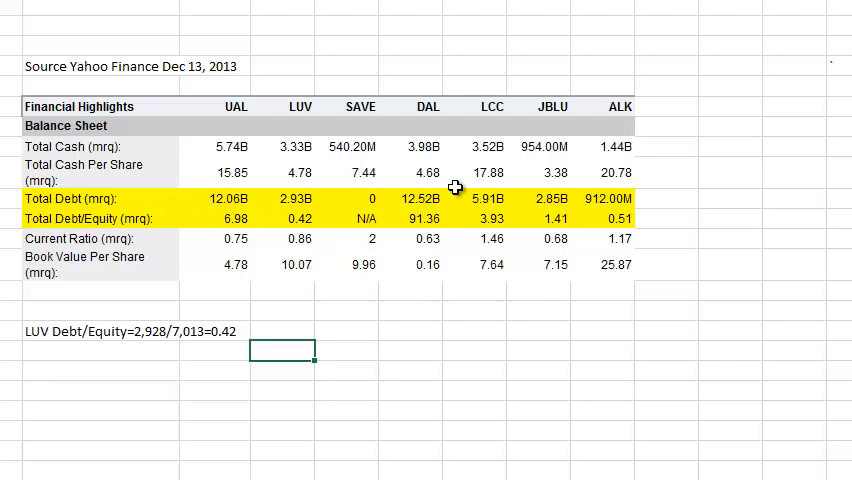
mouse_move(460, 188)
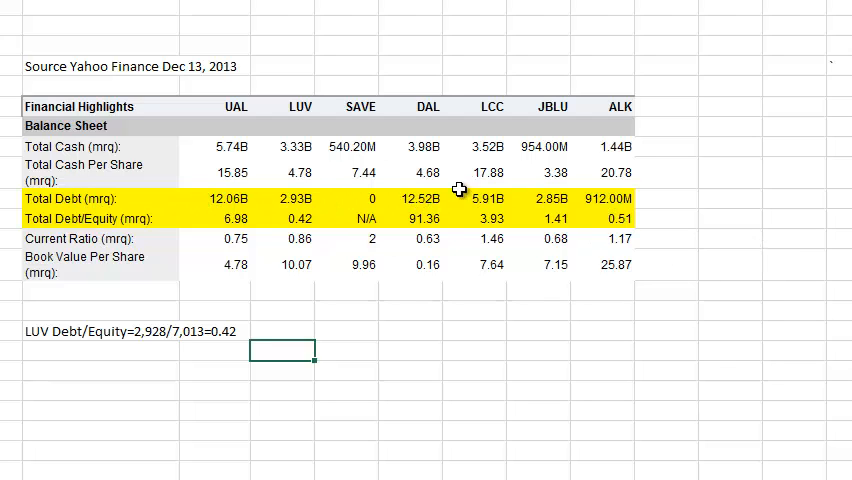
mouse_move(350, 200)
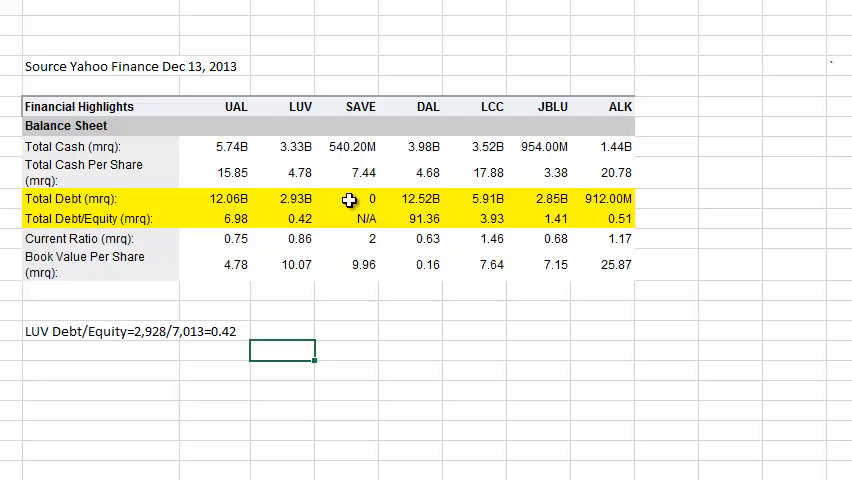
mouse_move(528, 190)
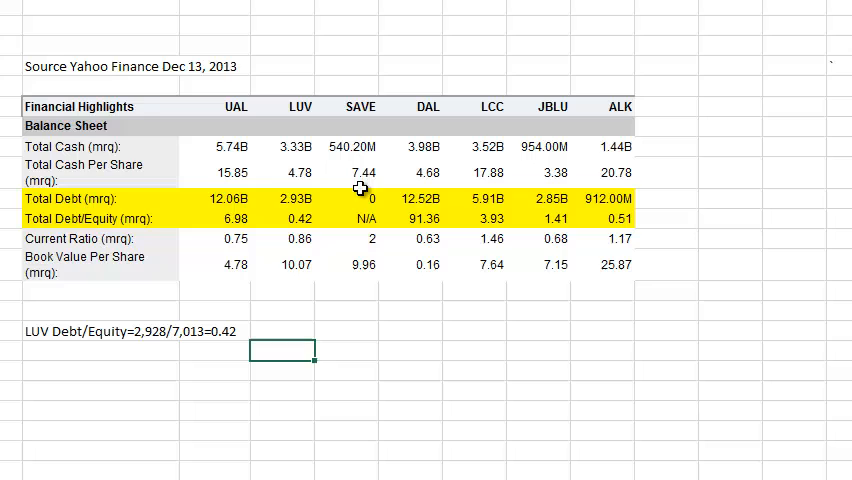
mouse_move(248, 214)
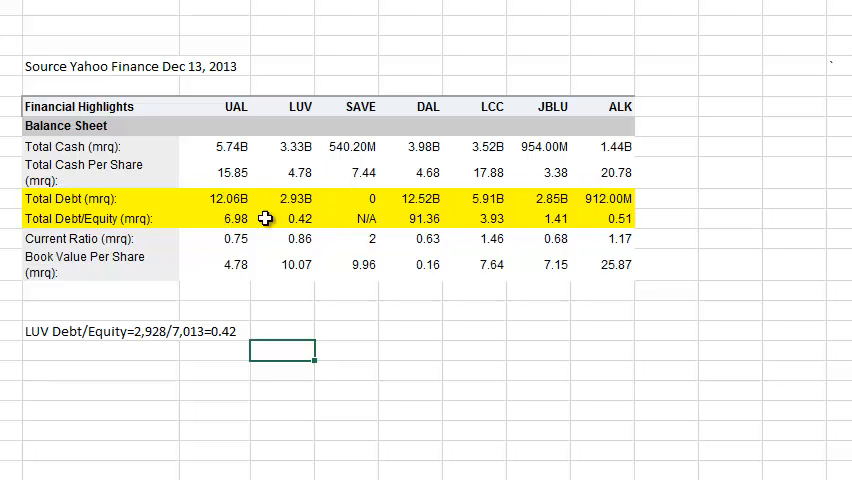
mouse_move(272, 204)
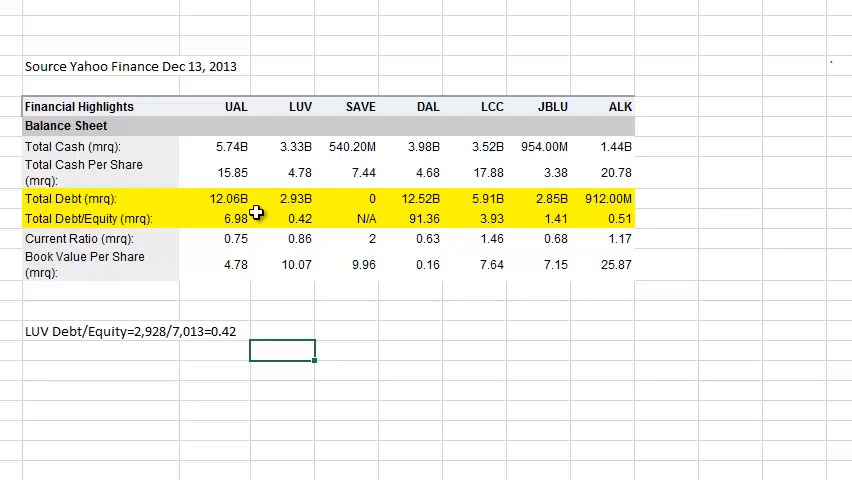
mouse_move(332, 198)
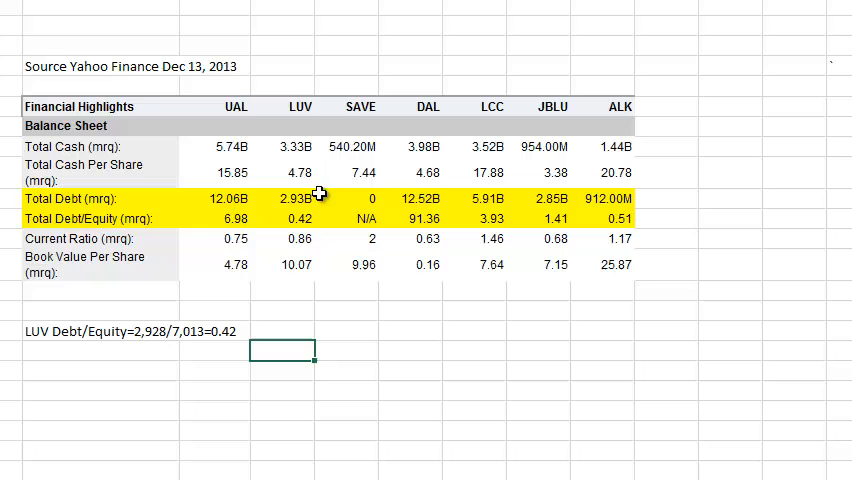
mouse_move(232, 212)
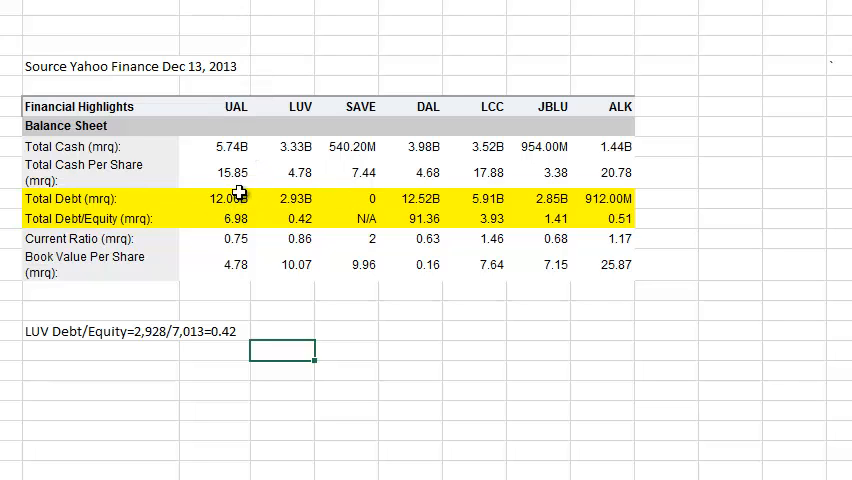
mouse_move(424, 204)
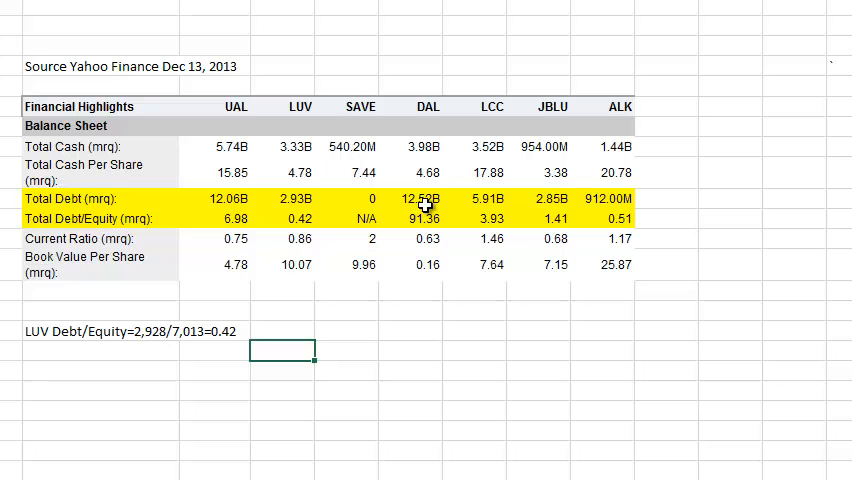
mouse_move(528, 196)
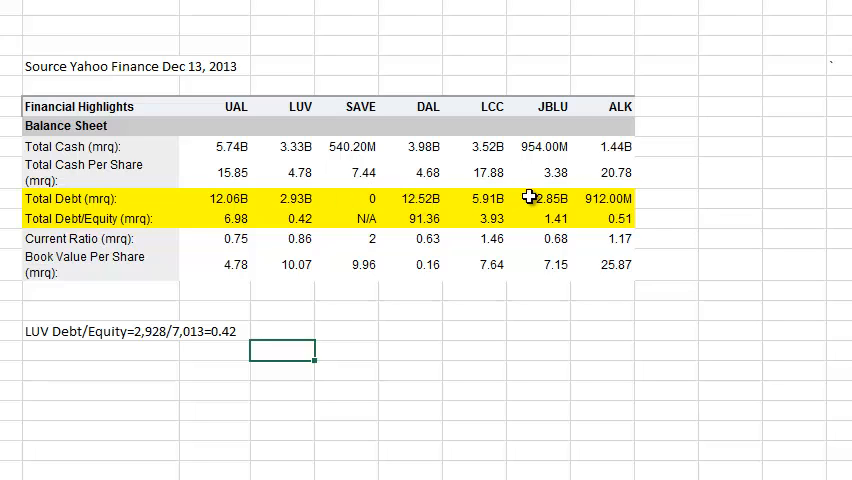
mouse_move(576, 200)
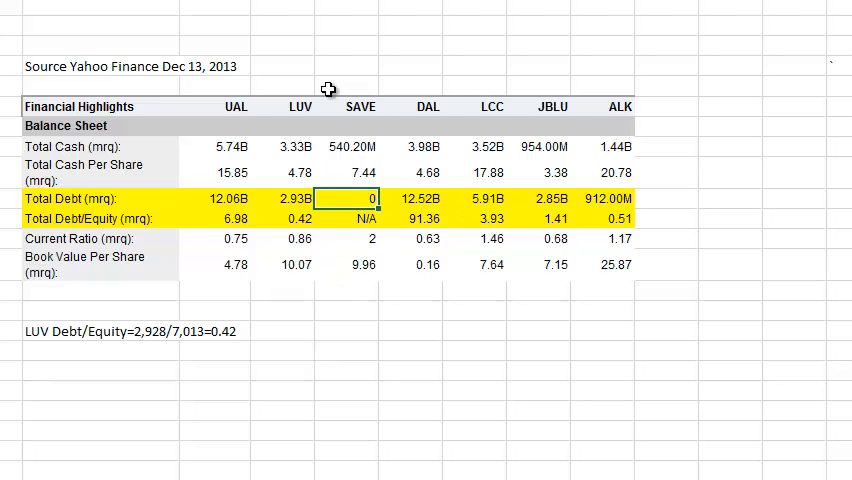
click(348, 66)
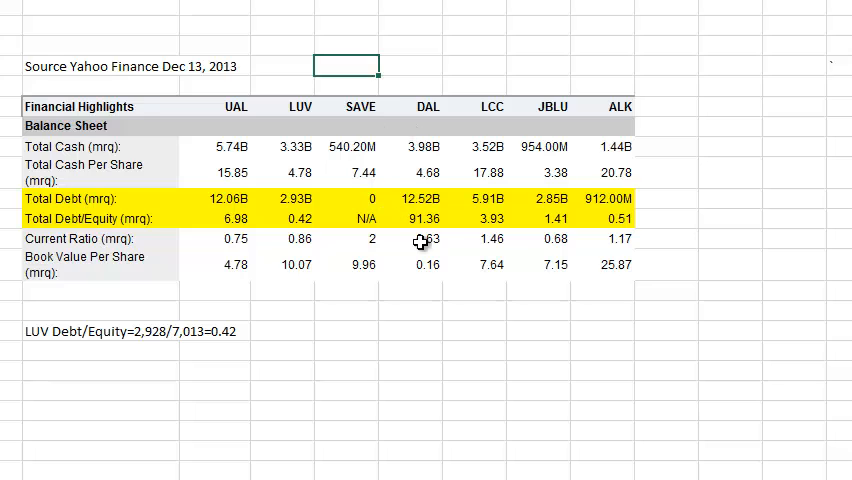
mouse_move(356, 76)
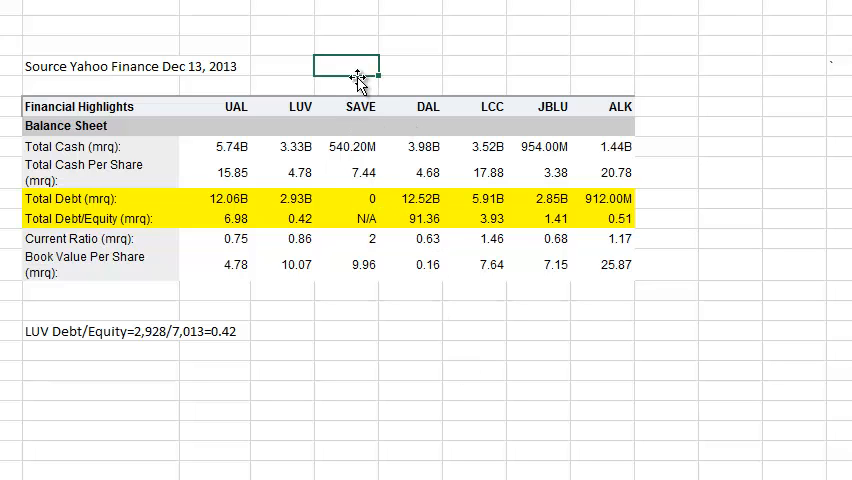
drag(344, 68, 420, 296)
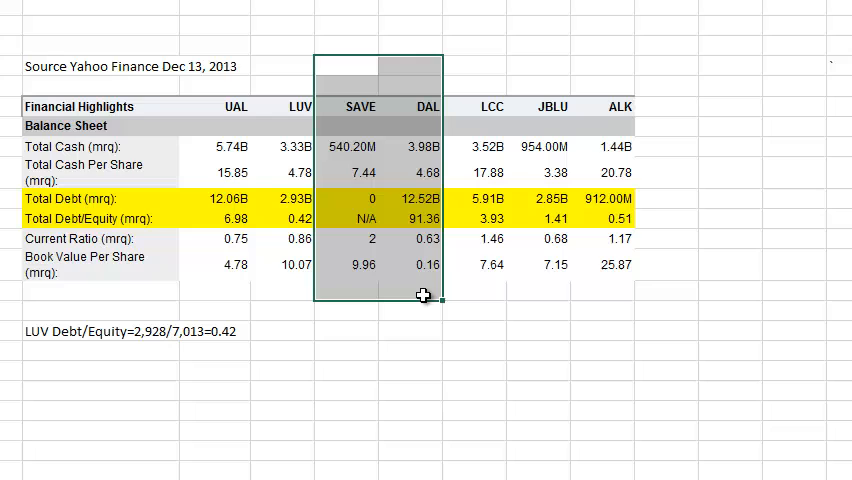
mouse_move(364, 190)
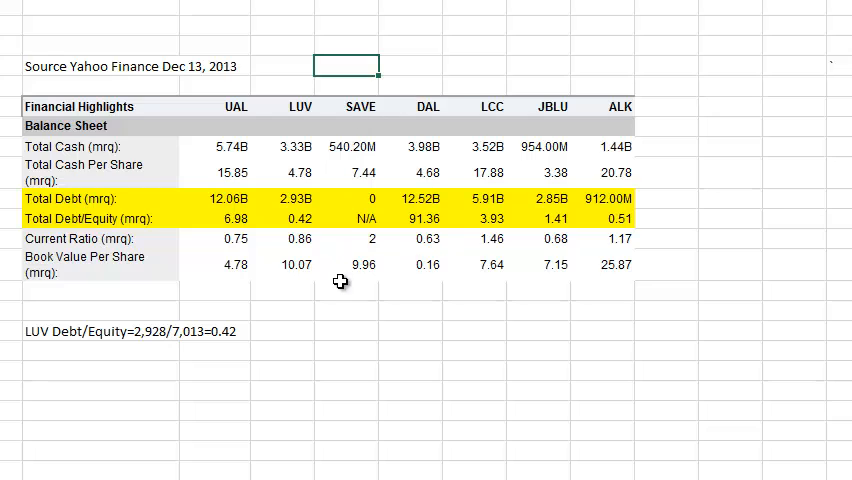
mouse_move(400, 52)
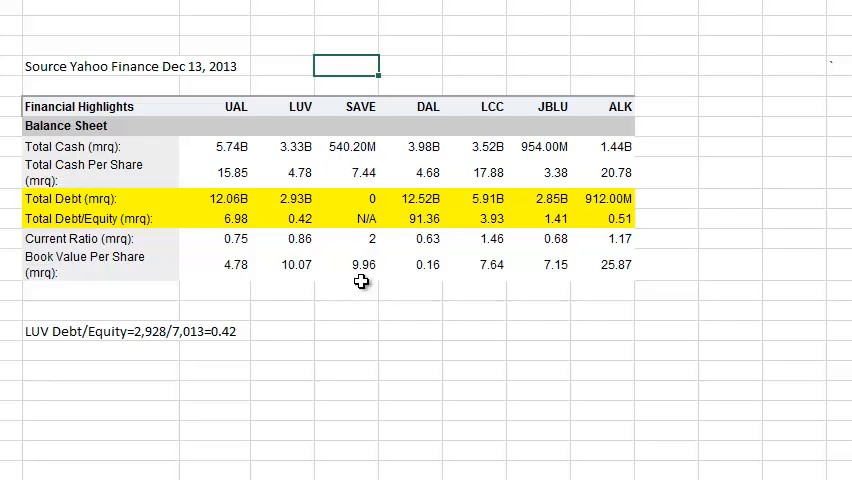
mouse_move(364, 284)
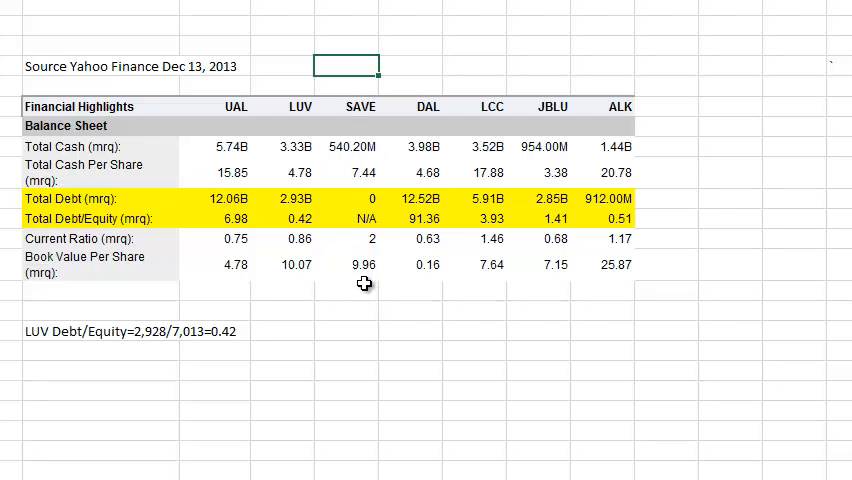
mouse_move(440, 122)
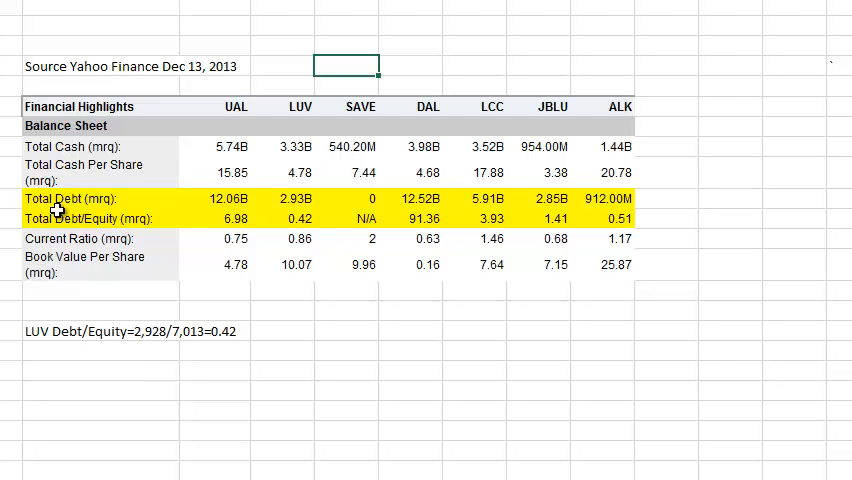
mouse_move(108, 220)
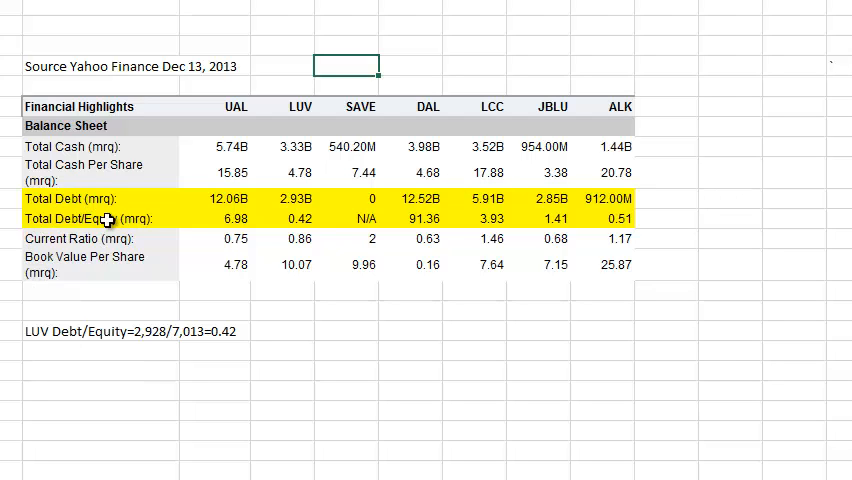
mouse_move(78, 184)
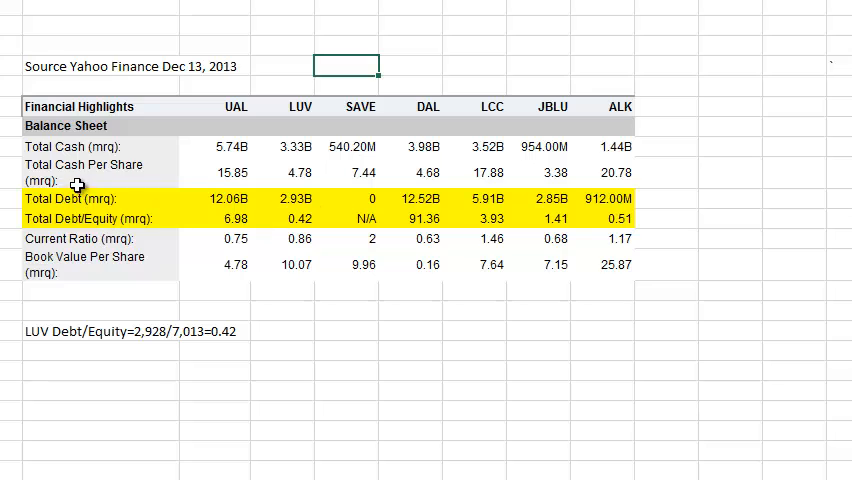
mouse_move(140, 276)
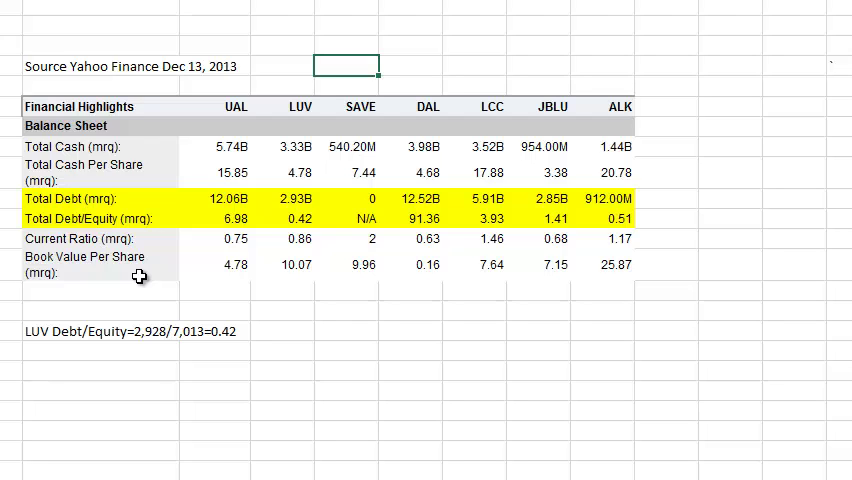
mouse_move(88, 232)
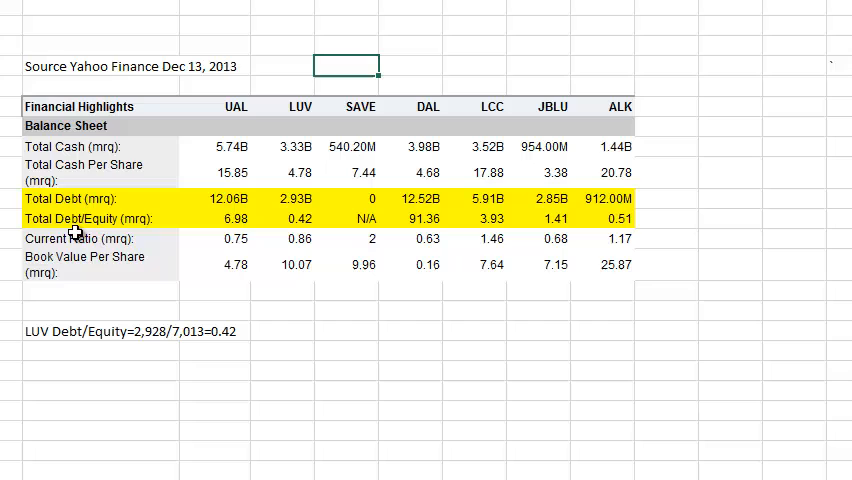
mouse_move(102, 200)
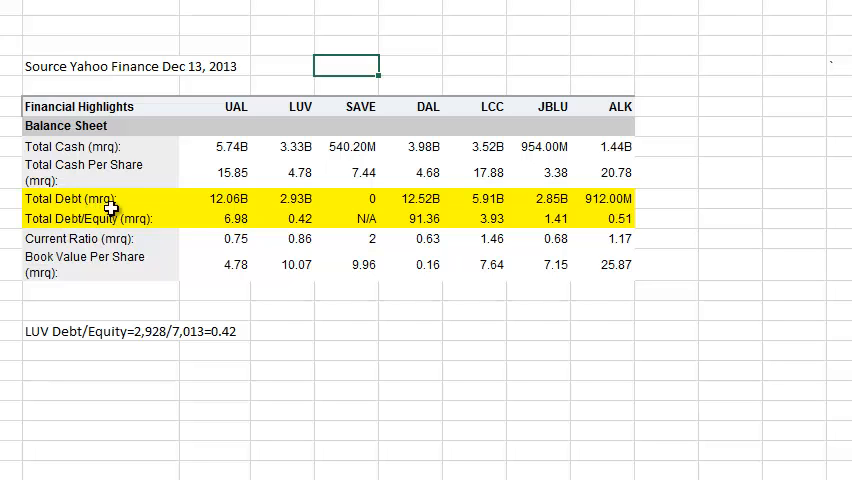
mouse_move(10, 250)
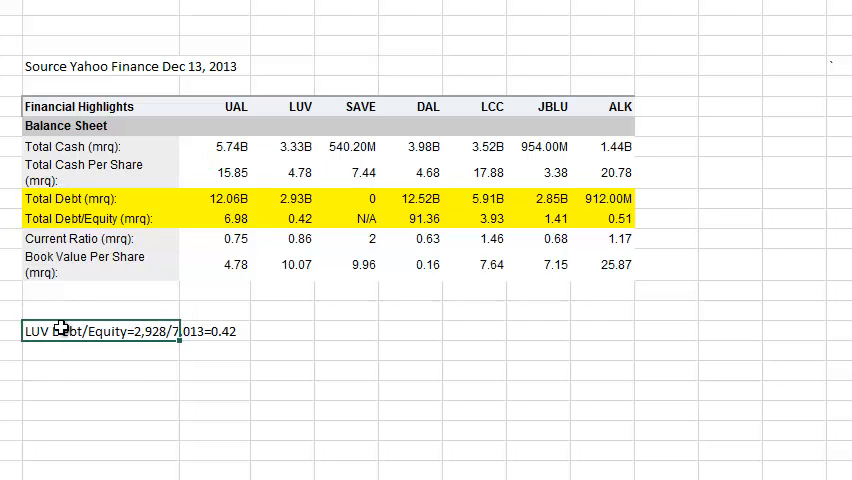
mouse_move(156, 292)
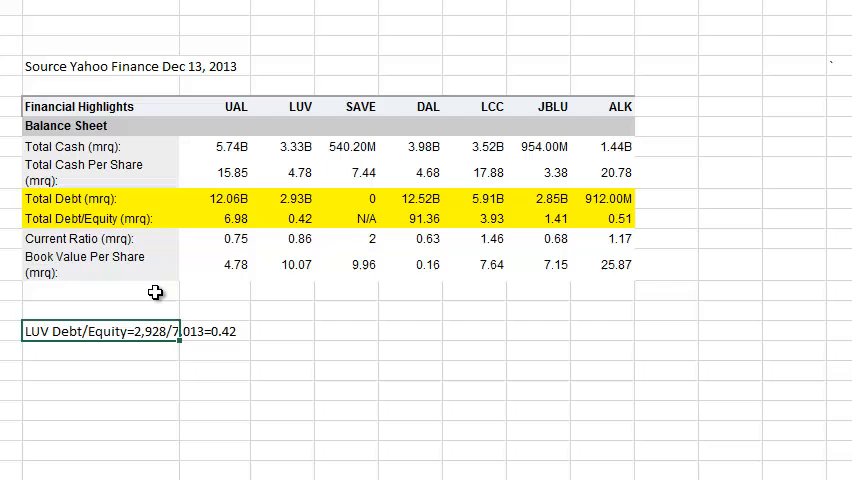
mouse_move(308, 204)
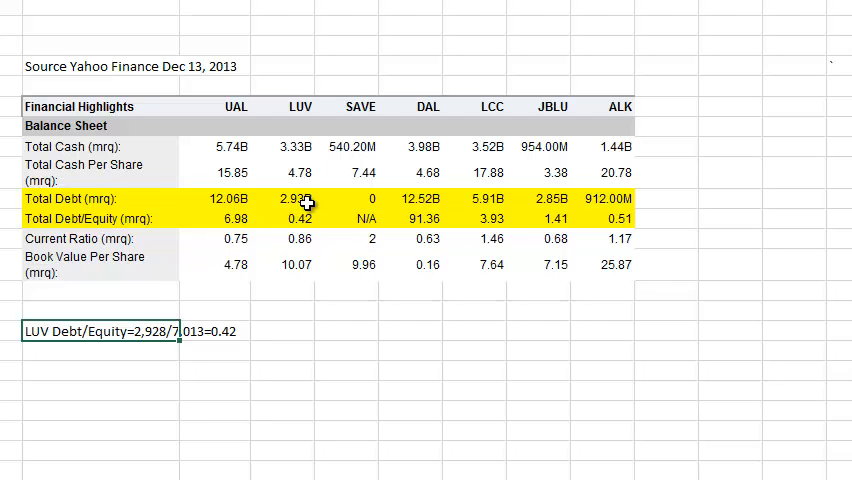
mouse_move(184, 332)
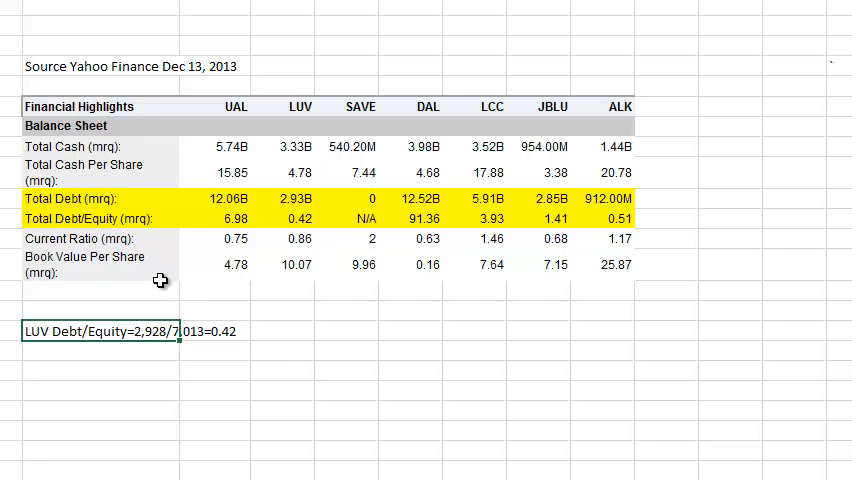
mouse_move(184, 332)
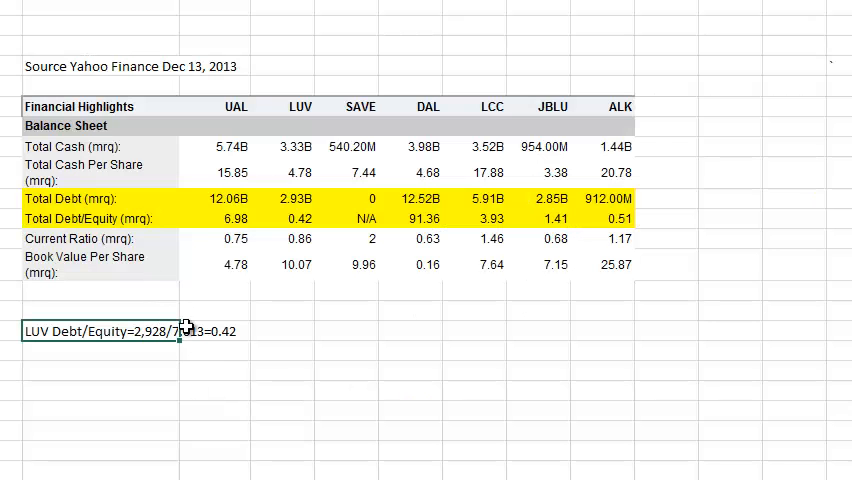
mouse_move(214, 332)
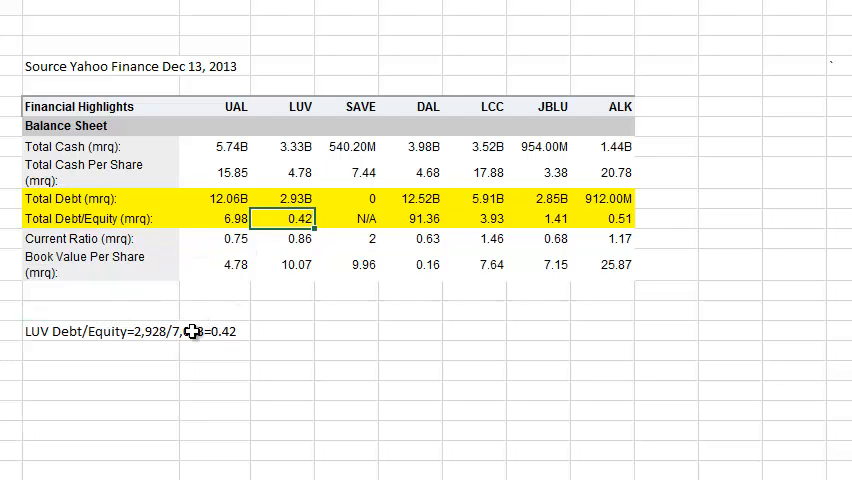
mouse_move(218, 340)
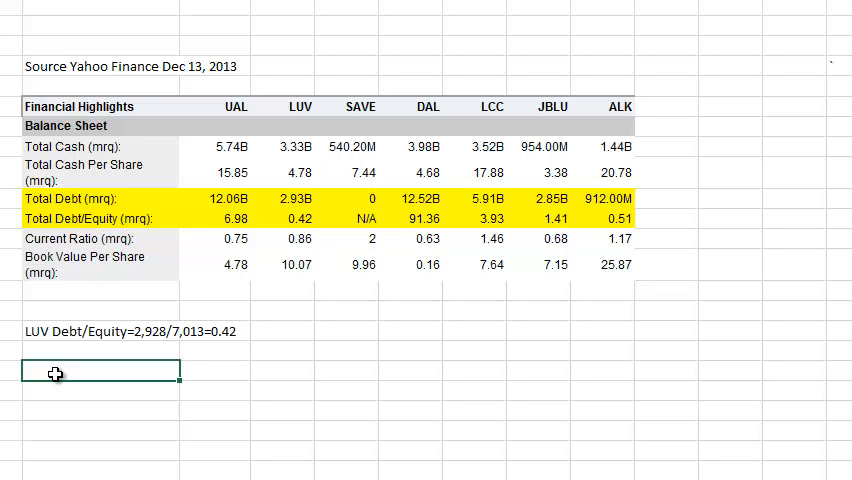
mouse_move(86, 364)
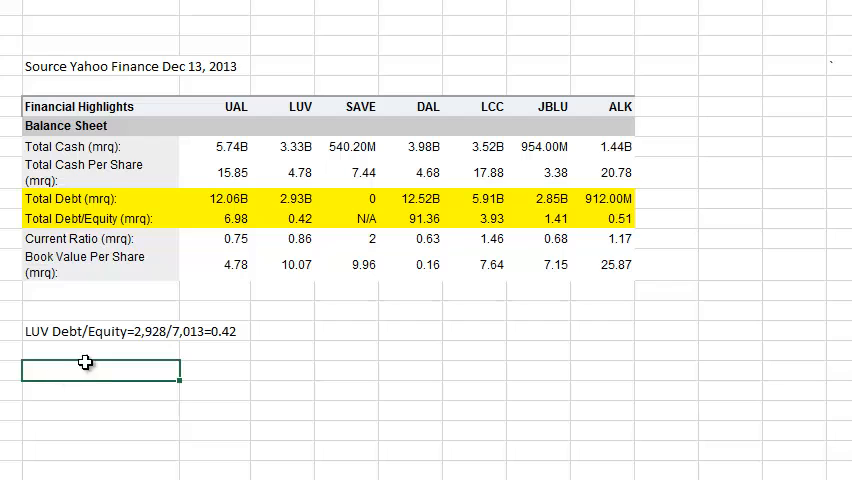
mouse_move(210, 342)
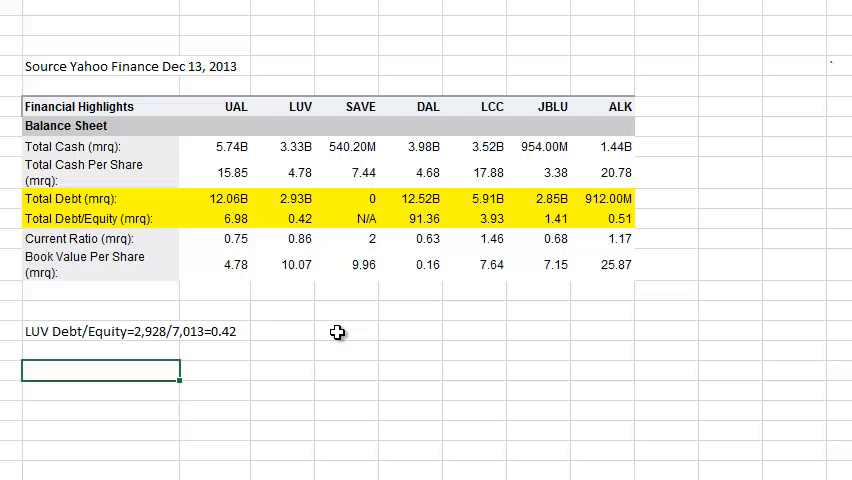
mouse_move(228, 332)
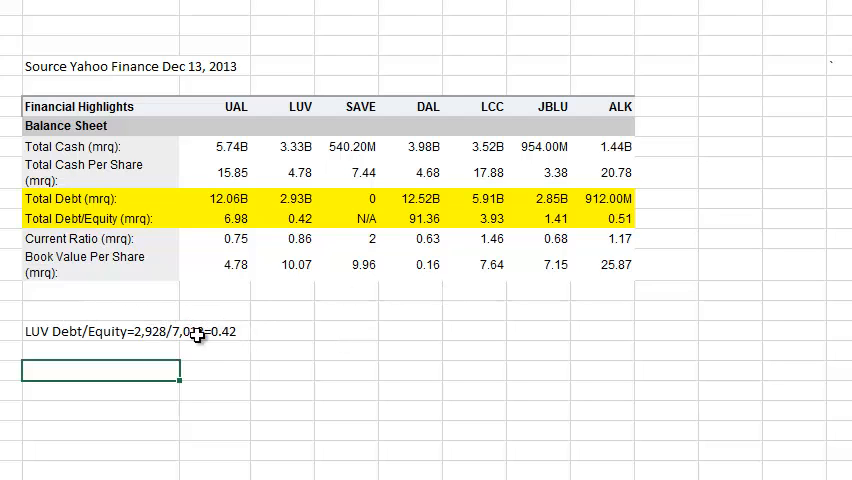
mouse_move(82, 328)
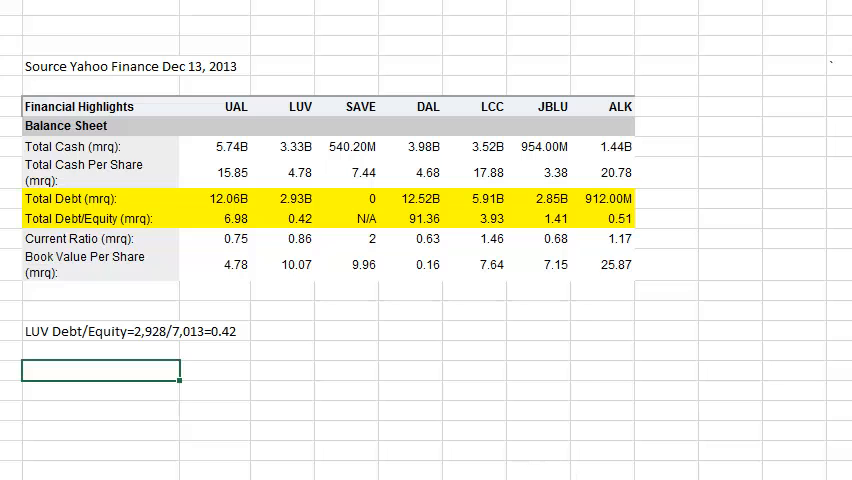
mouse_move(156, 284)
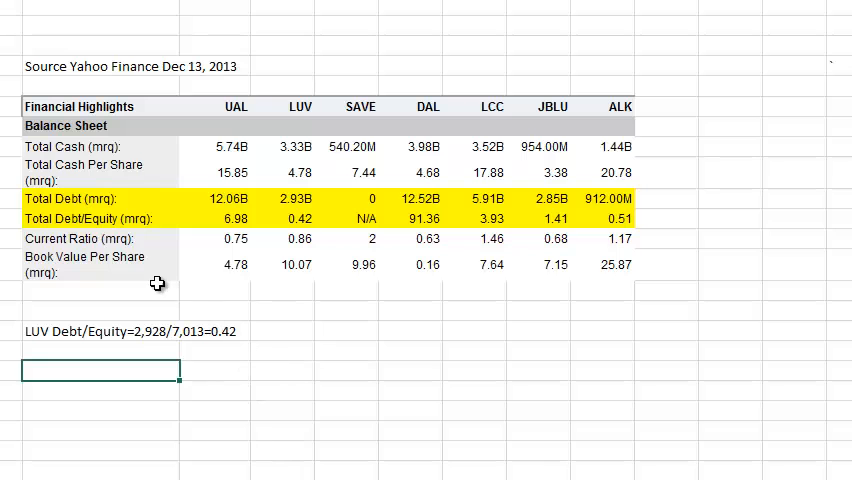
click(288, 200)
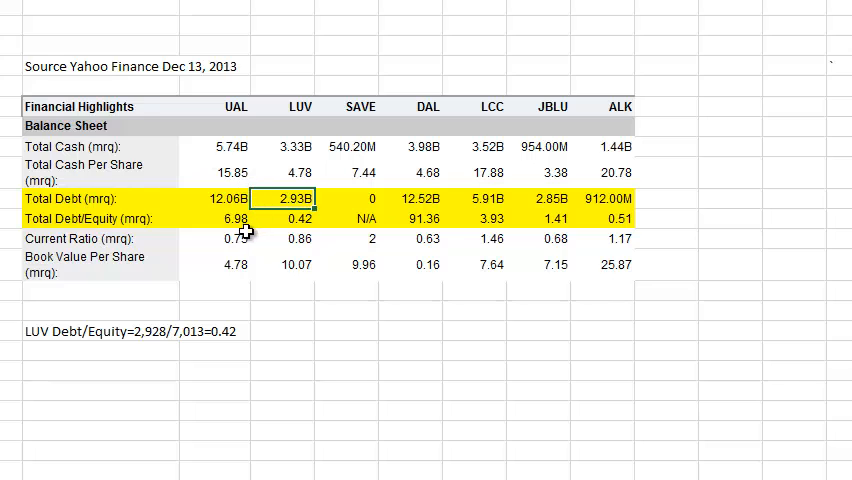
click(228, 218)
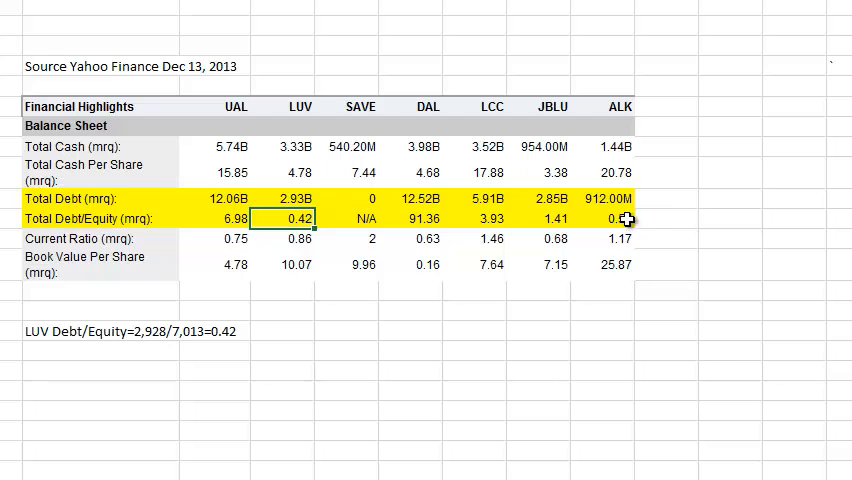
click(620, 218)
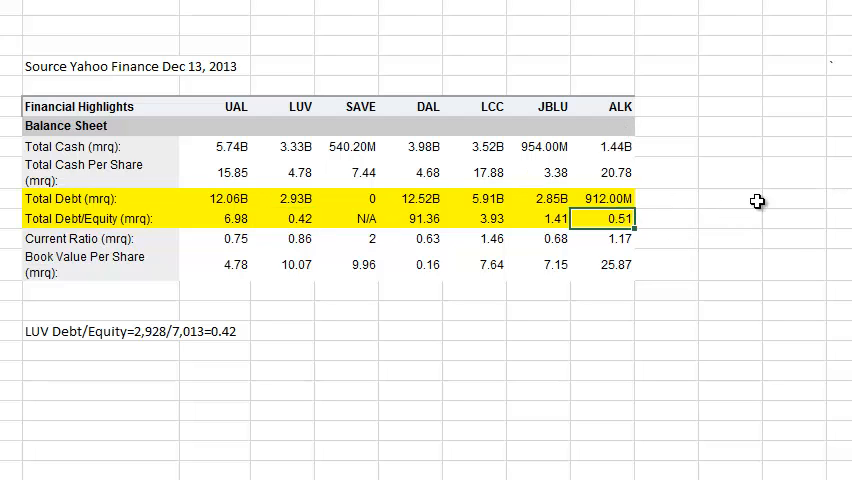
mouse_move(552, 220)
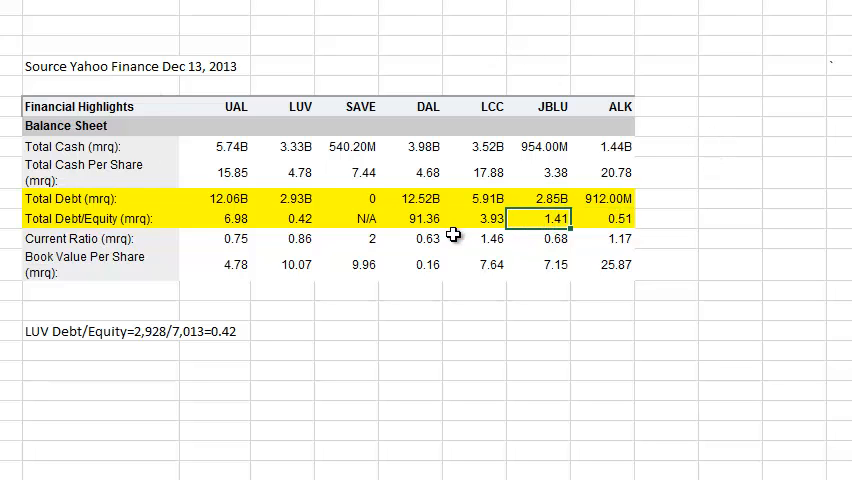
click(492, 220)
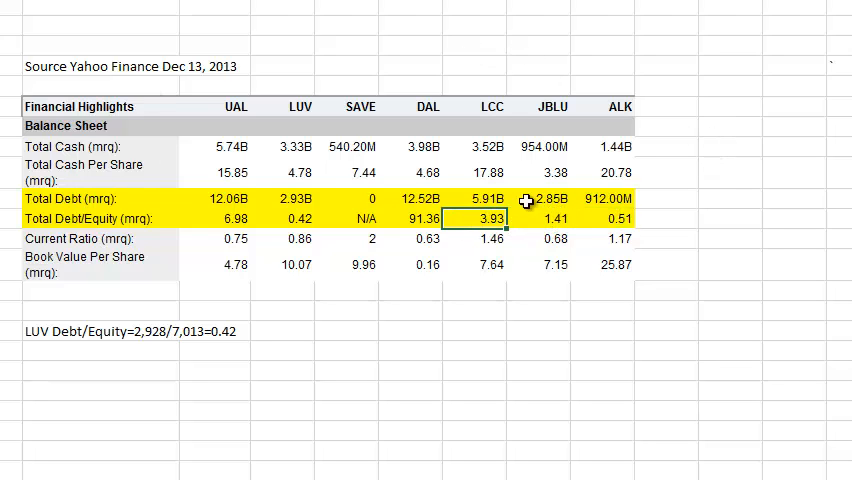
click(228, 218)
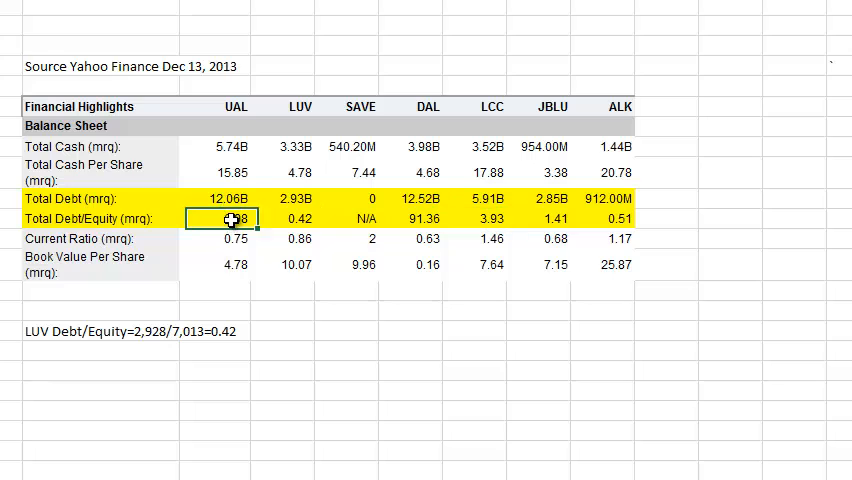
click(426, 218)
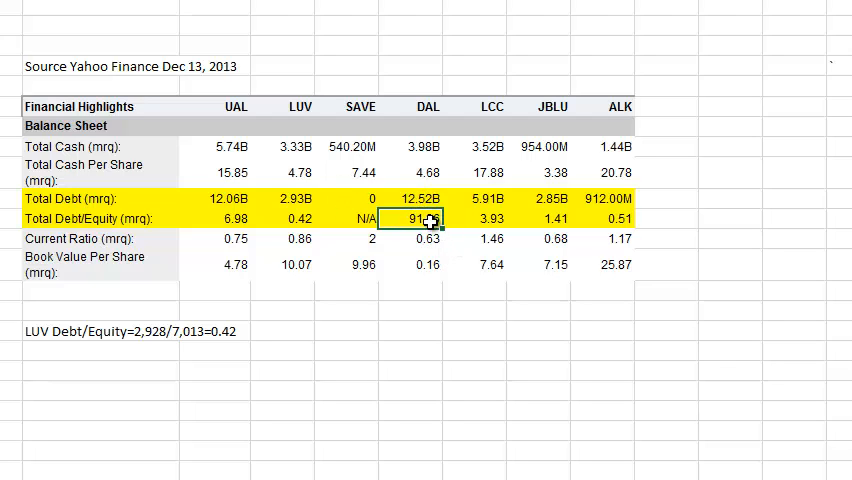
mouse_move(436, 236)
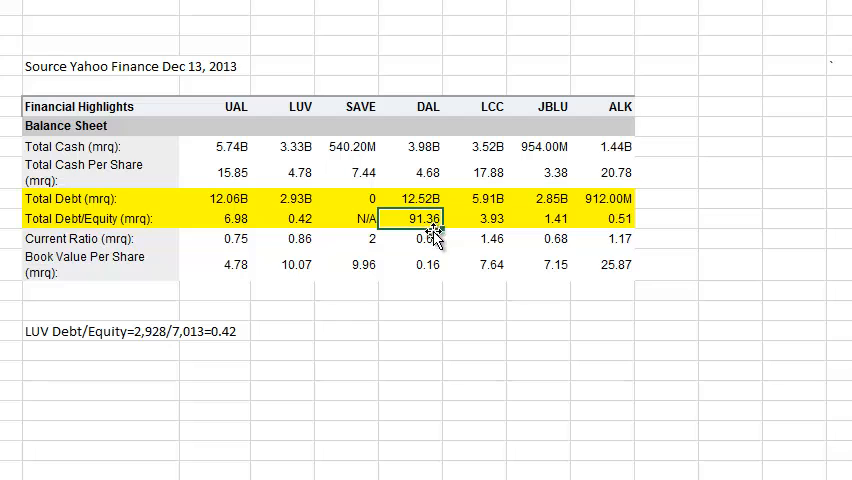